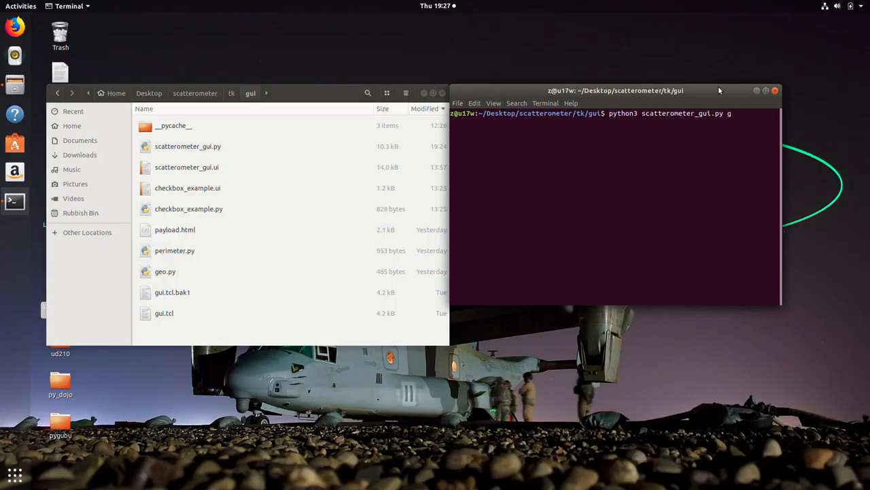
Step: Run 'python3 scatterometer_gui.py' in Terminal to open the Scatterometer window
key("Return")
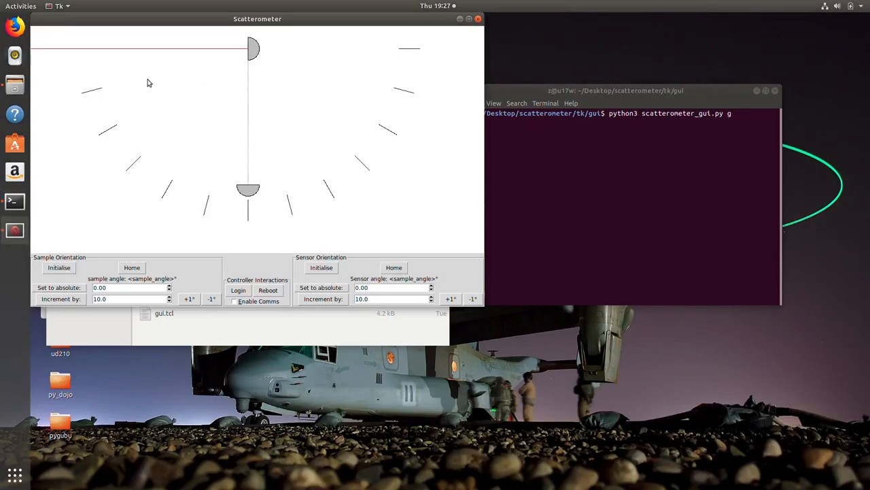
Step: Drag the Scatterometer window toward the centre of the desktop
left_click_drag(257, 19, 313, 87)
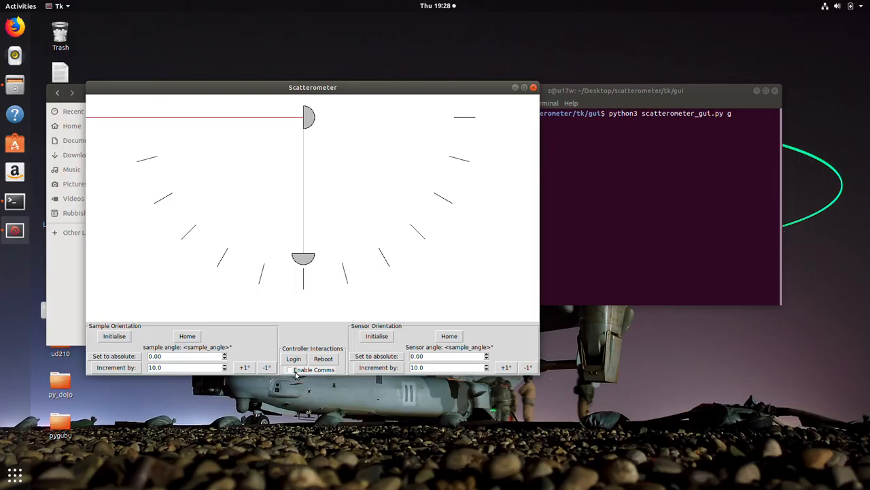
left_click(289, 369)
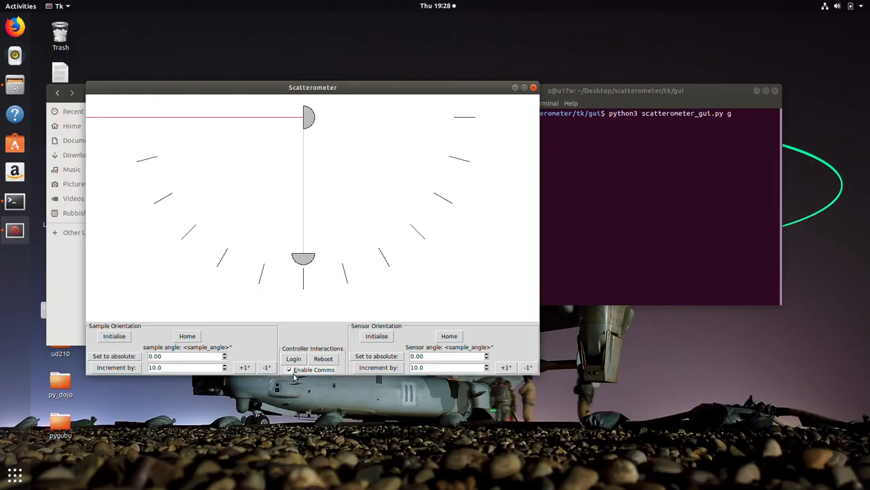
left_click(289, 369)
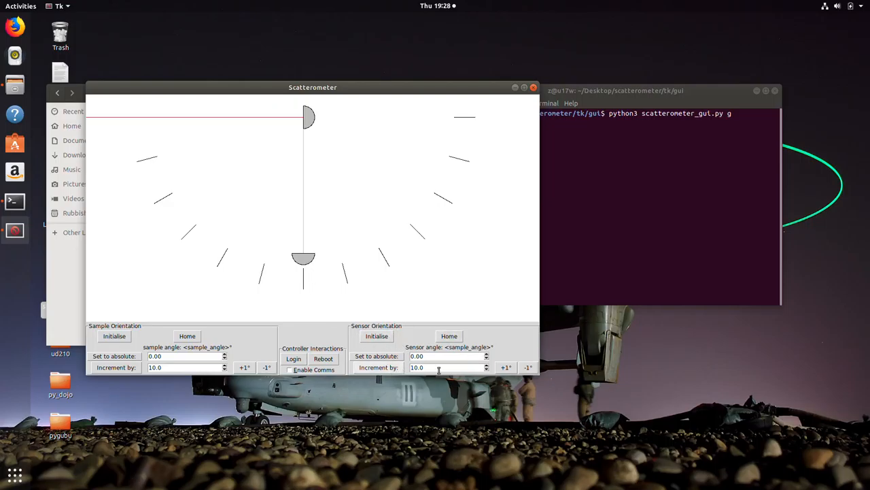
mouse_move(204, 350)
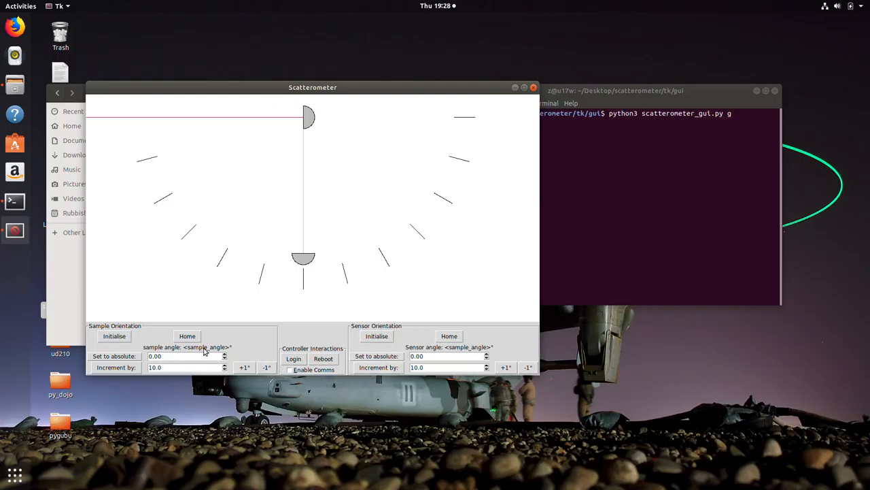
mouse_move(476, 348)
type("15")
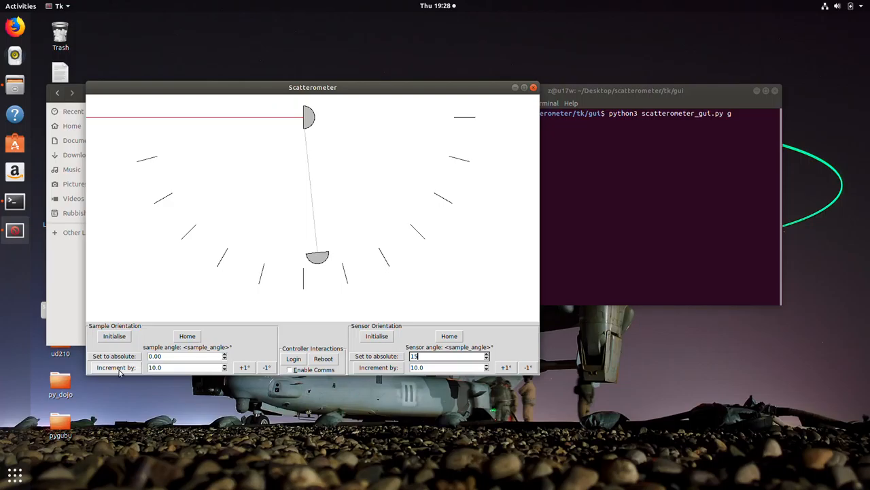
Step: Place the cursor in the sample's absolute angle field, which still shows 0.00
left_click(184, 356)
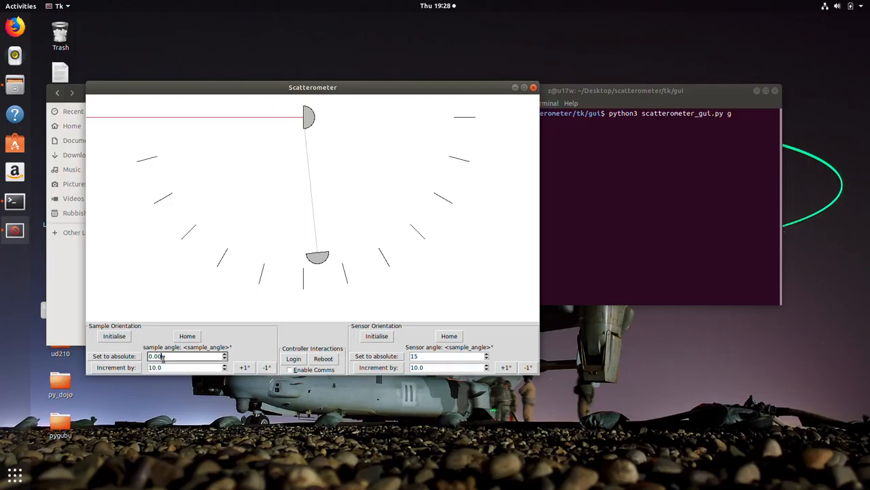